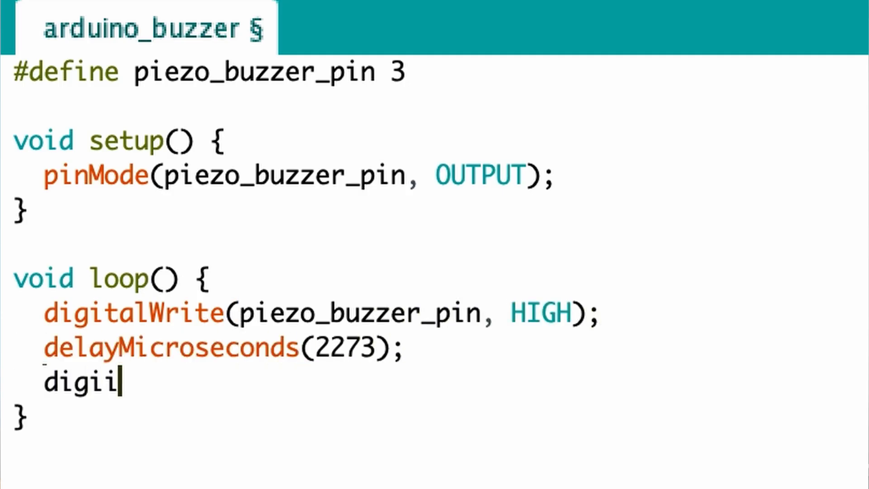
Step: Type a new digitalWrite(piezo_buzzer_pin call below delayMicroseconds(2273) in the loop
text(talWrite(piezo)
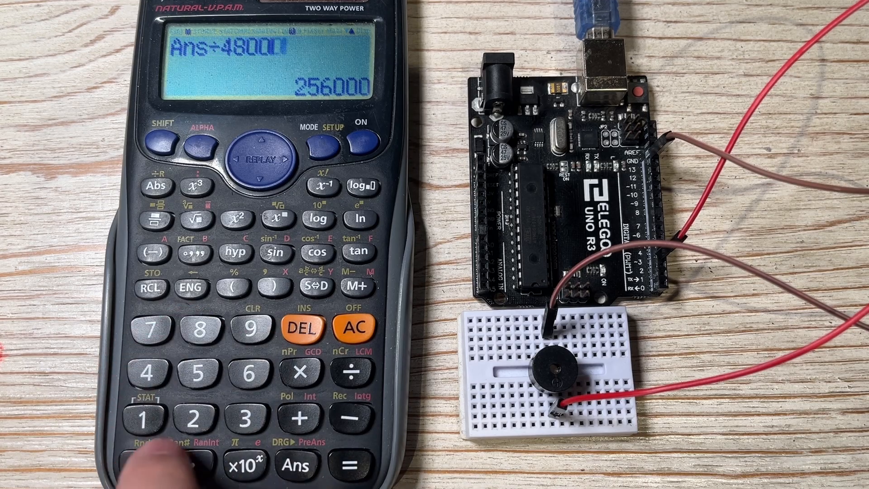
click(354, 463)
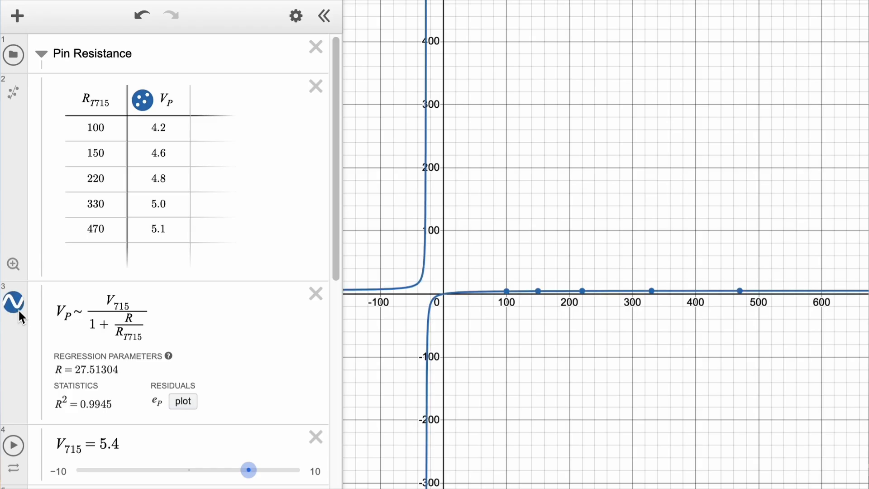
Step: Hide the row 3 regression curve, leaving only the Pin Resistance points
click(13, 301)
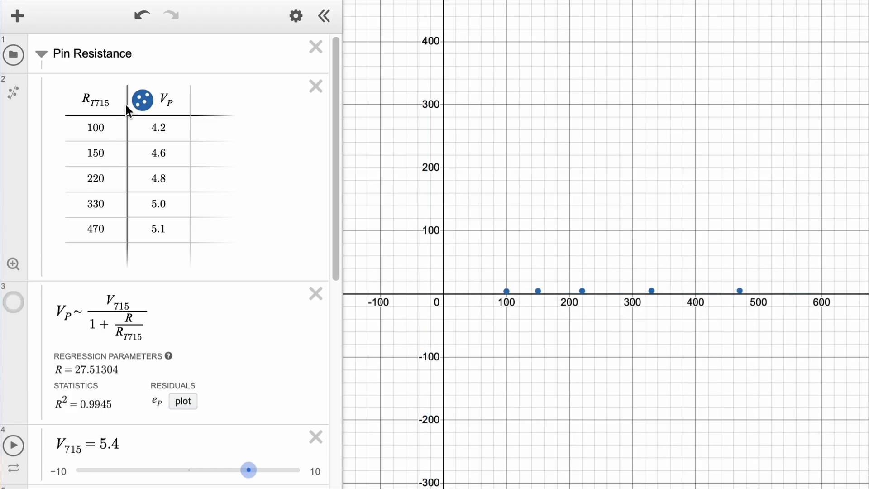
scroll(down, 3)
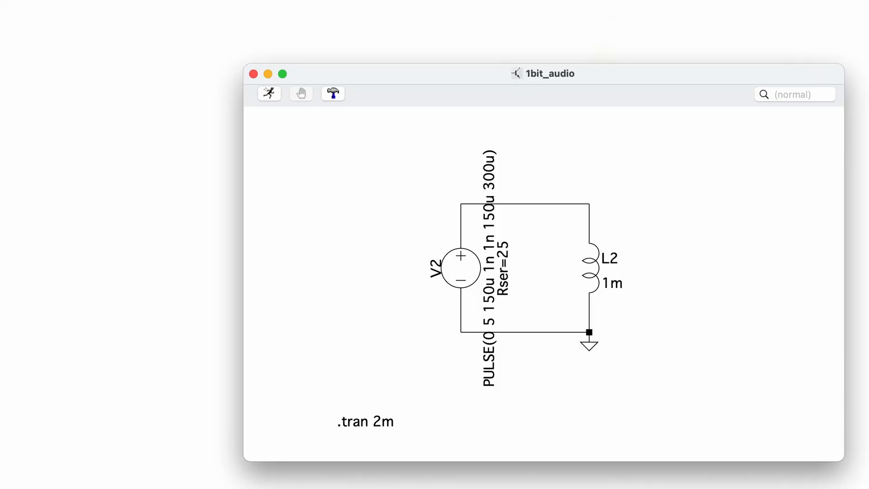
mouse_move(431, 127)
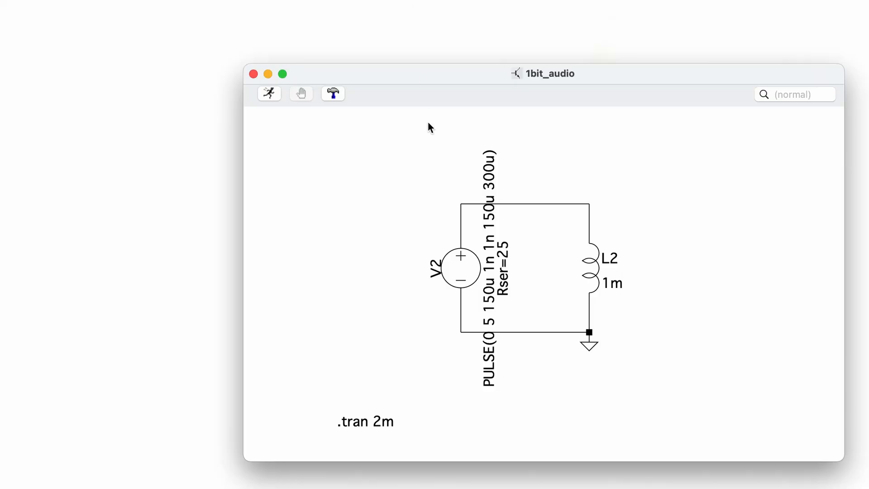
Step: Start a wire in LTspice, abandon it, and switch to delete mode
key(f3)
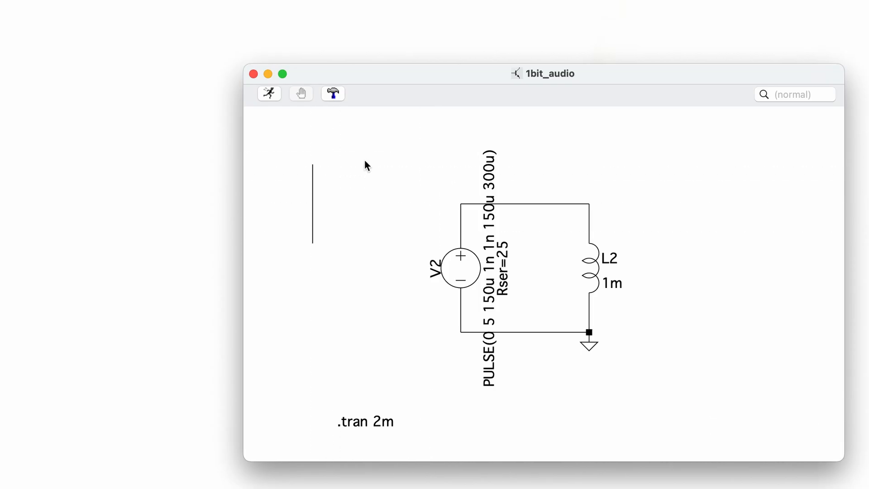
key(f5)
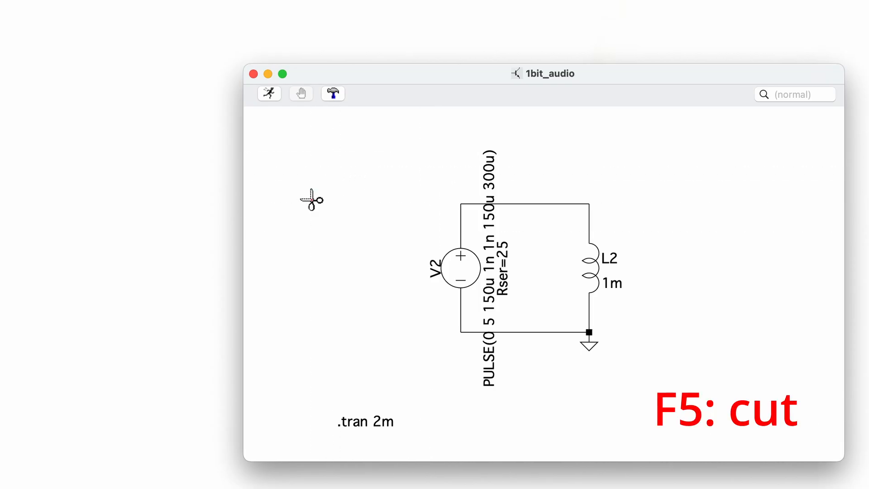
key(f4)
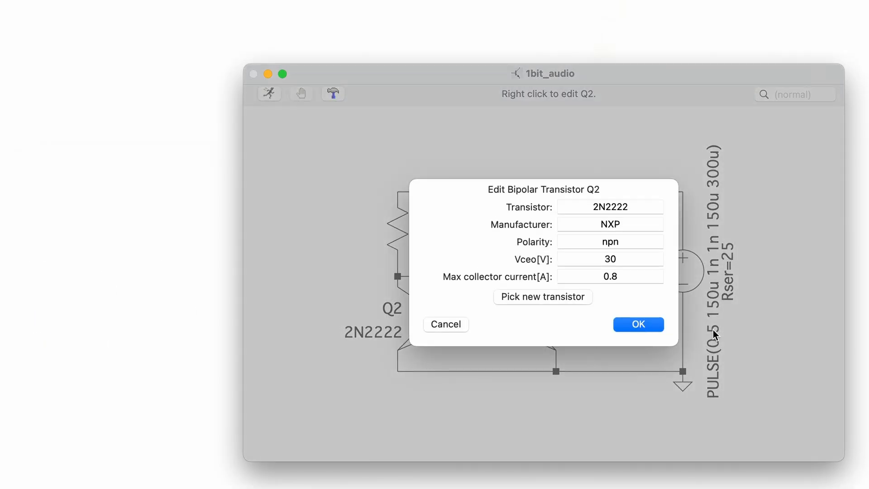
Step: Close Q2's 2N2222 properties and plot the inductor current I(L1)
click(638, 324)
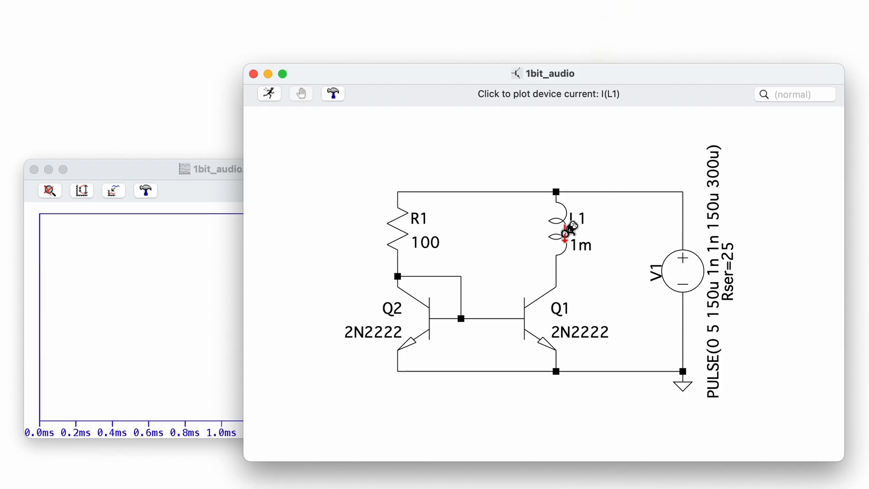
click(566, 227)
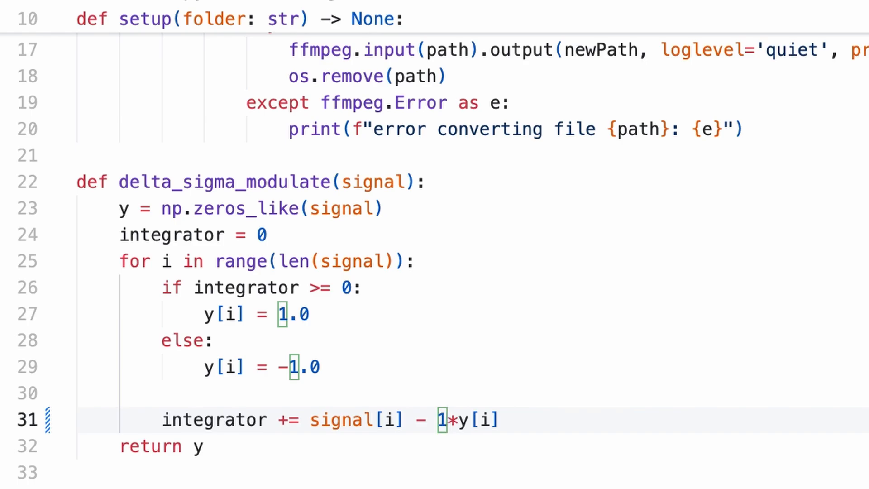
scroll(down, 3)
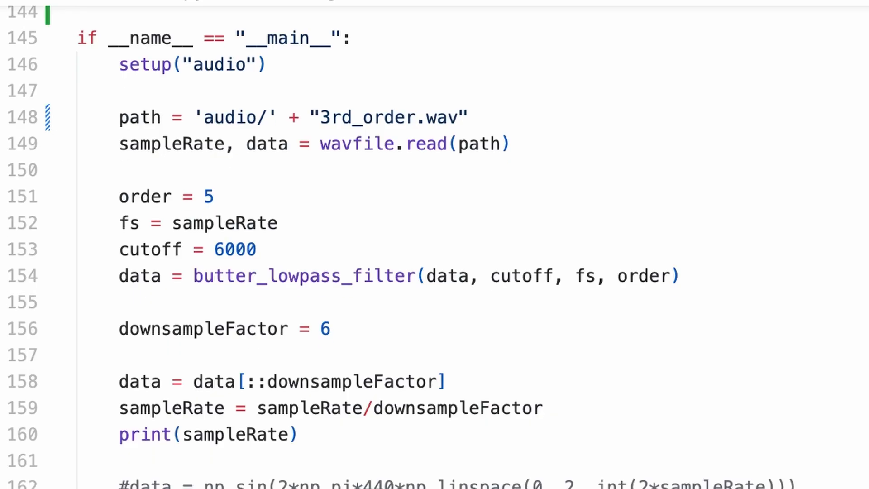
mouse_move(683, 300)
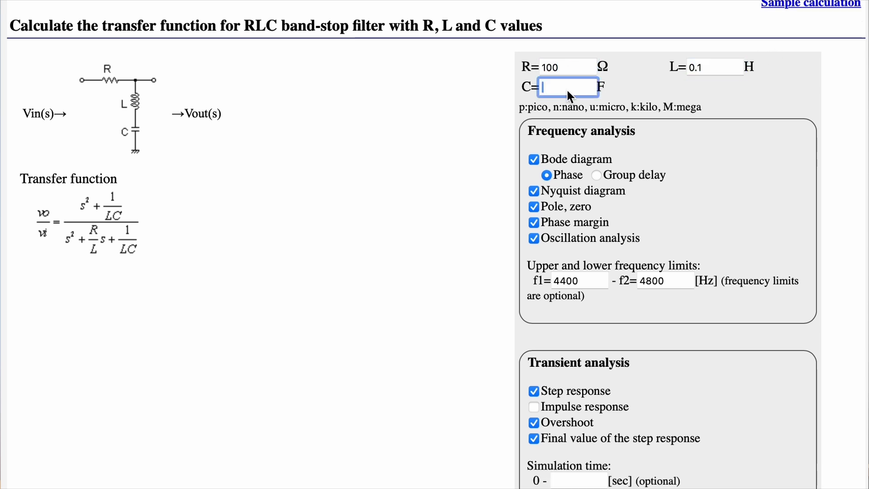
Step: Enter 0.1 F as the band-stop calculator's capacitance C
text(1)
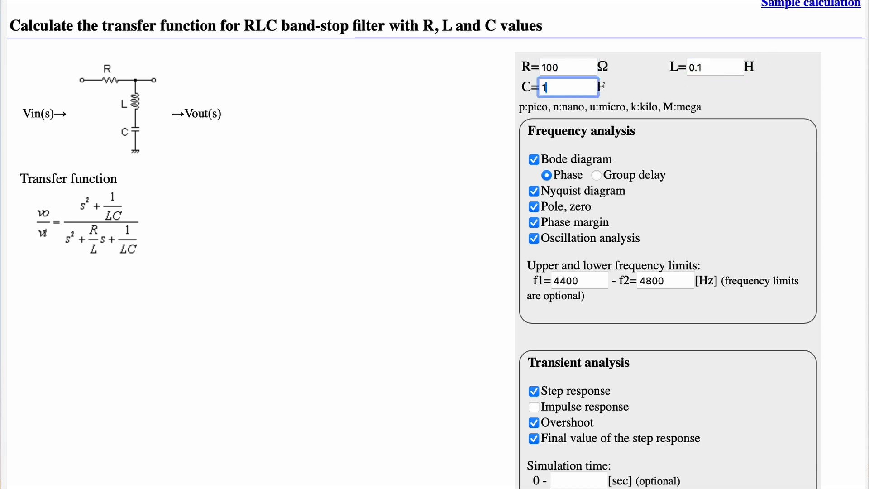
text(0.1)
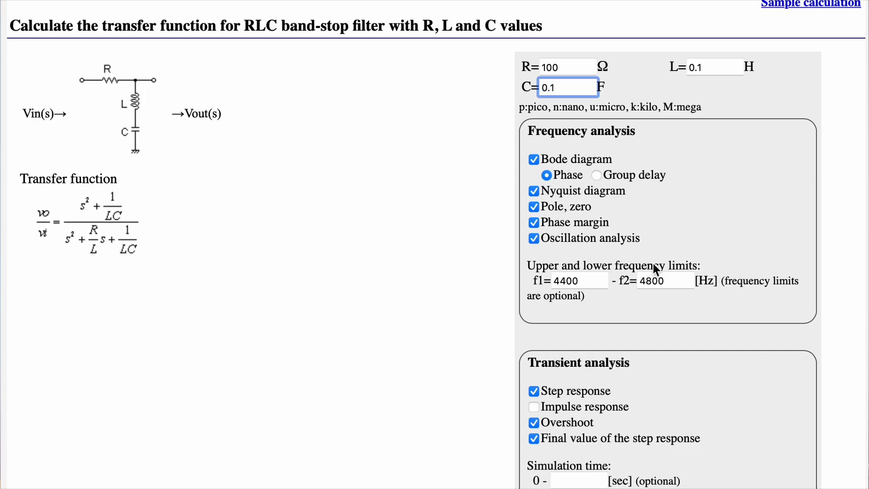